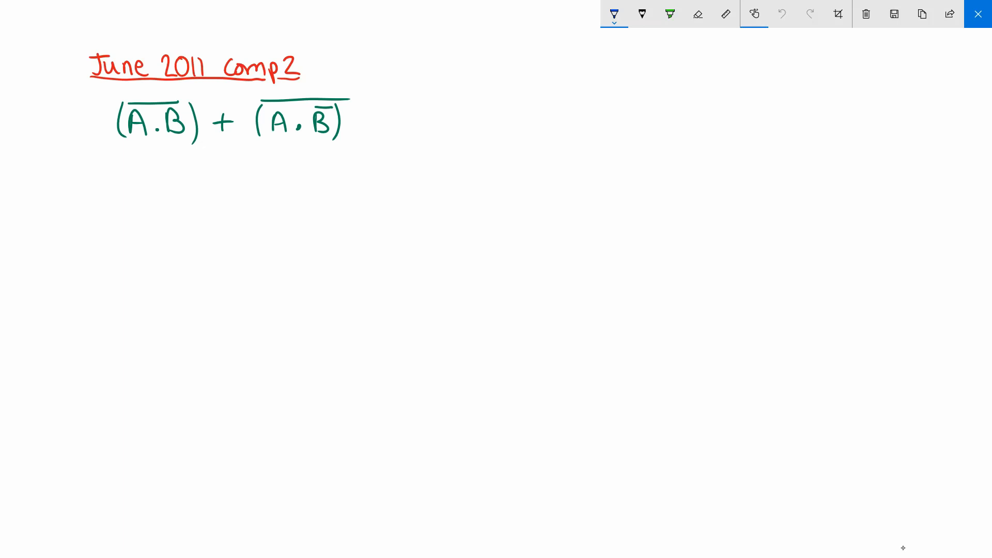
# Draw a blue hooked arrow on the line below the Boolean expression
pyautogui.moveTo(89, 167); pyautogui.dragTo(111, 172)
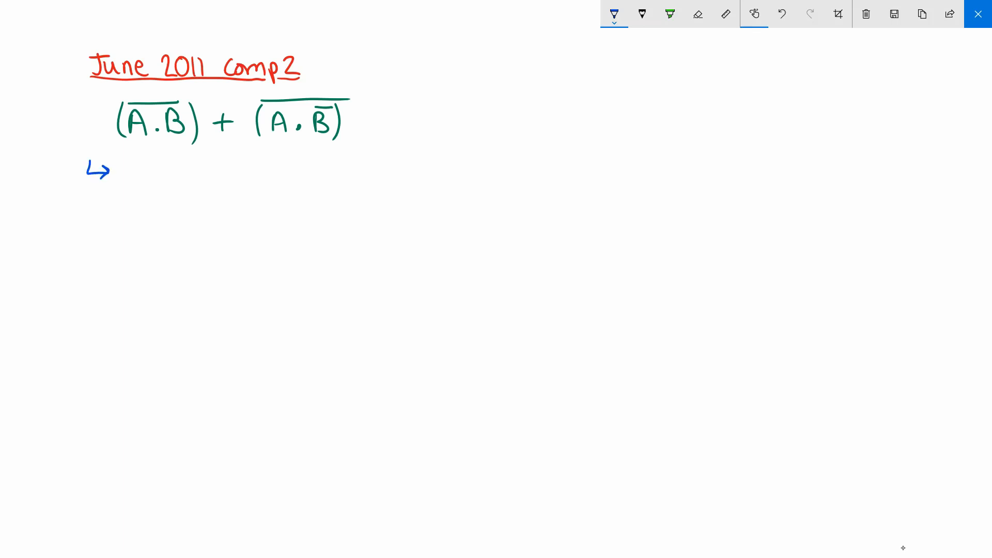
# Write (Ā+B̄) + (overline A·B̄) labelled (De Morgan's) and start the next arrowed line
pyautogui.moveTo(133, 176); pyautogui.dragTo(162, 184)
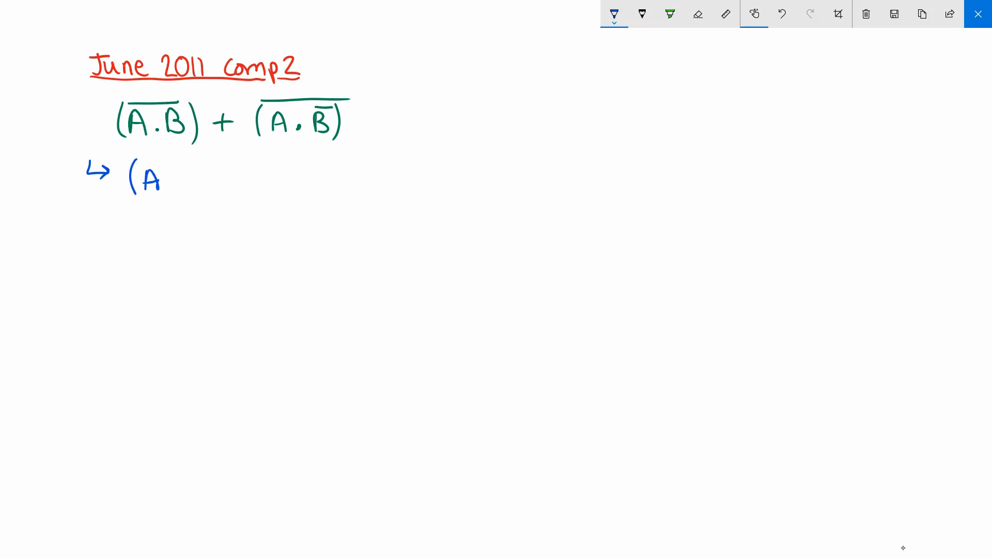
pyautogui.moveTo(152, 177); pyautogui.dragTo(196, 177)
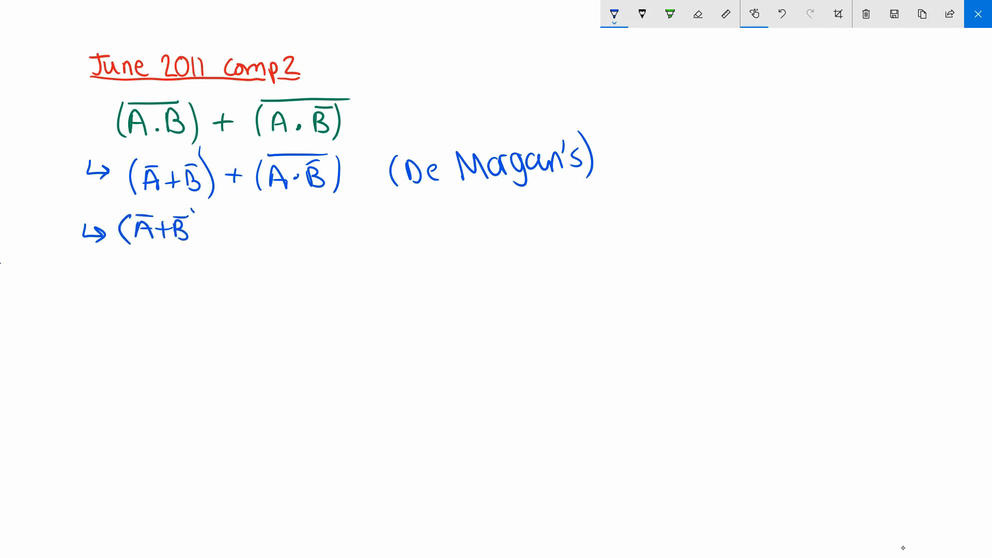
# Write (Ā+B̄) + (Ā+B̄̄) labelled (De Morgan's) and begin a third arrowed line
pyautogui.moveTo(199, 227); pyautogui.dragTo(253, 227)
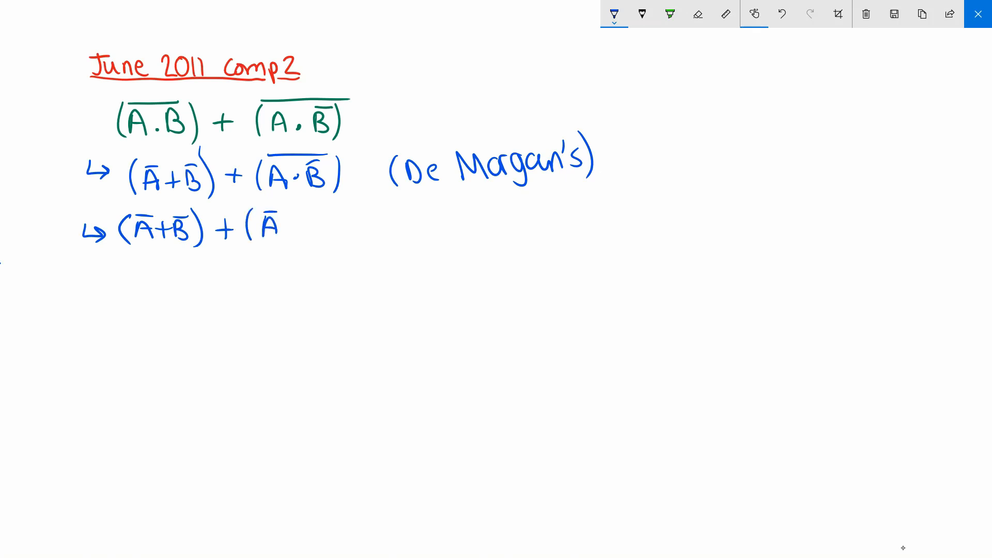
pyautogui.moveTo(288, 228); pyautogui.dragTo(323, 227)
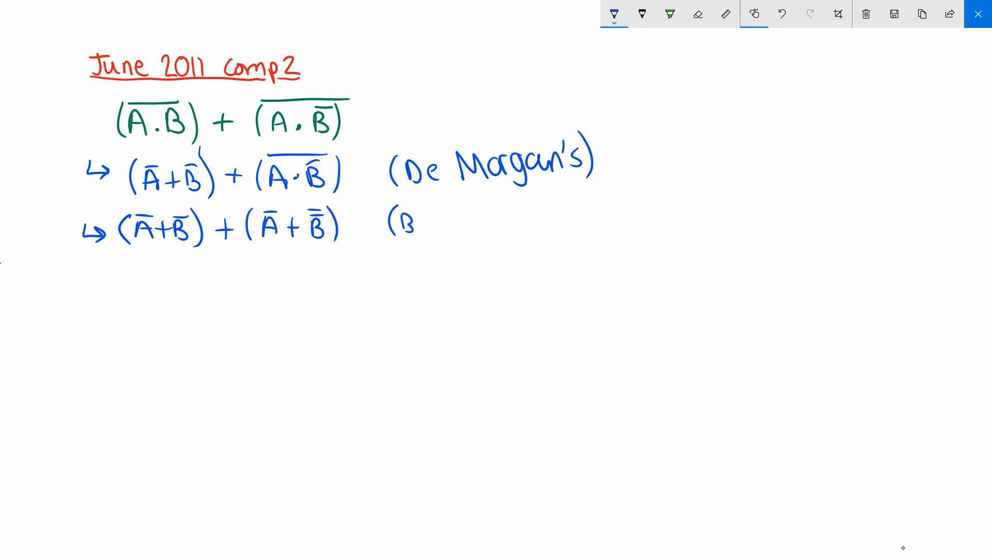
pyautogui.write('De Ma')
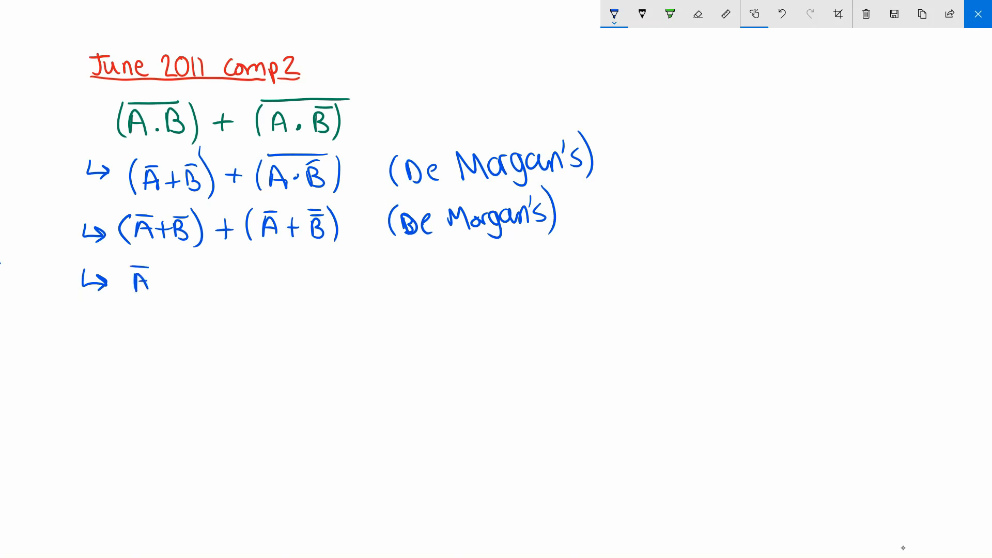
# Write three lines annotated (Assoc. & Com.), (Double neg.) and (A+A=A)
pyautogui.write('+A')
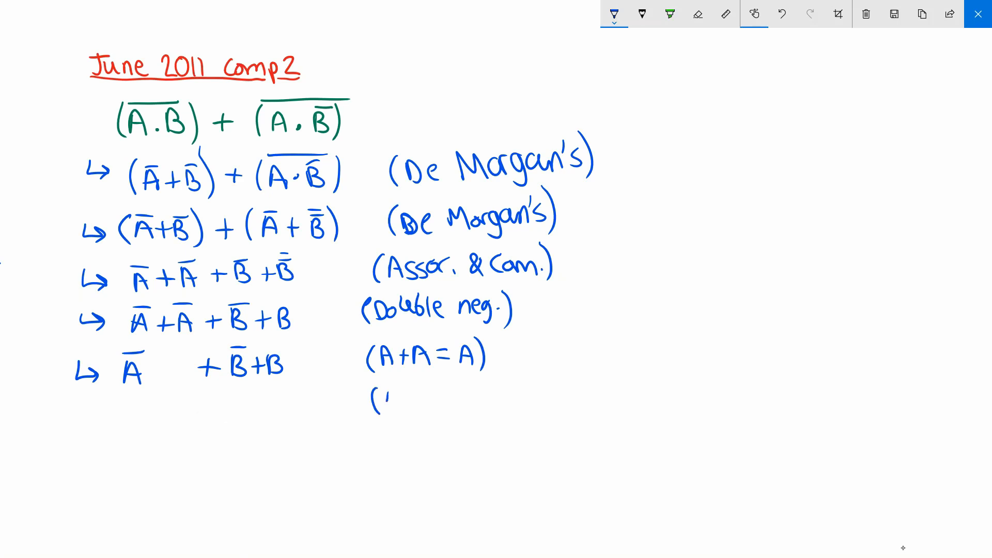
# Write Ā + 1 and 1, labelled (A+Ā=1) and (1+A=1)
pyautogui.write('A+')
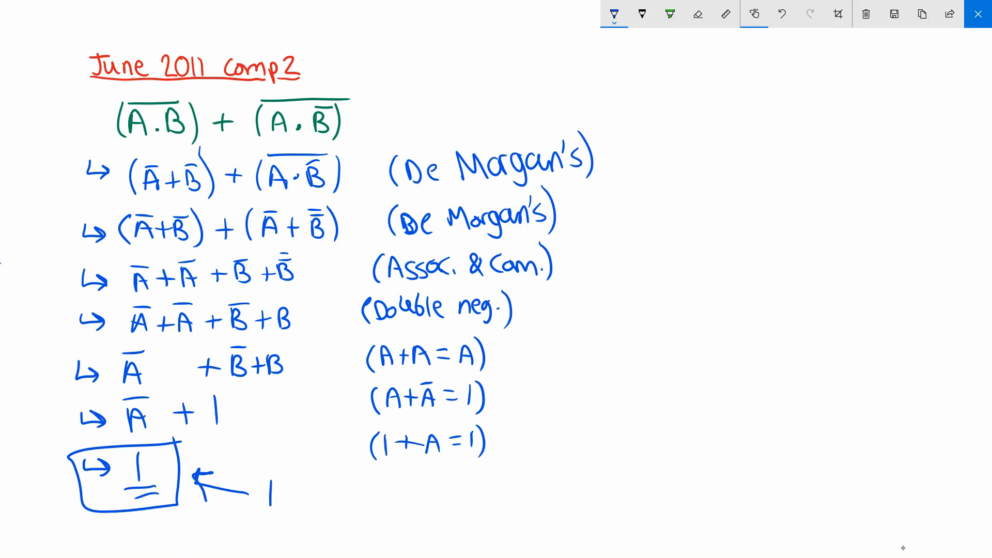
# Box the final answer 1, point an arrow at it and note 'This is the an...'
pyautogui.write('This is')
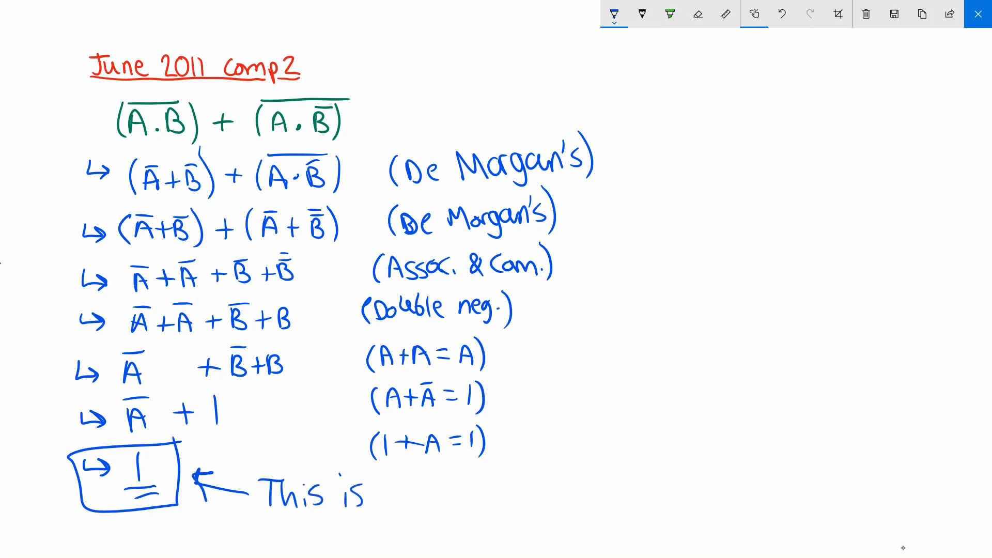
pyautogui.write('the an')
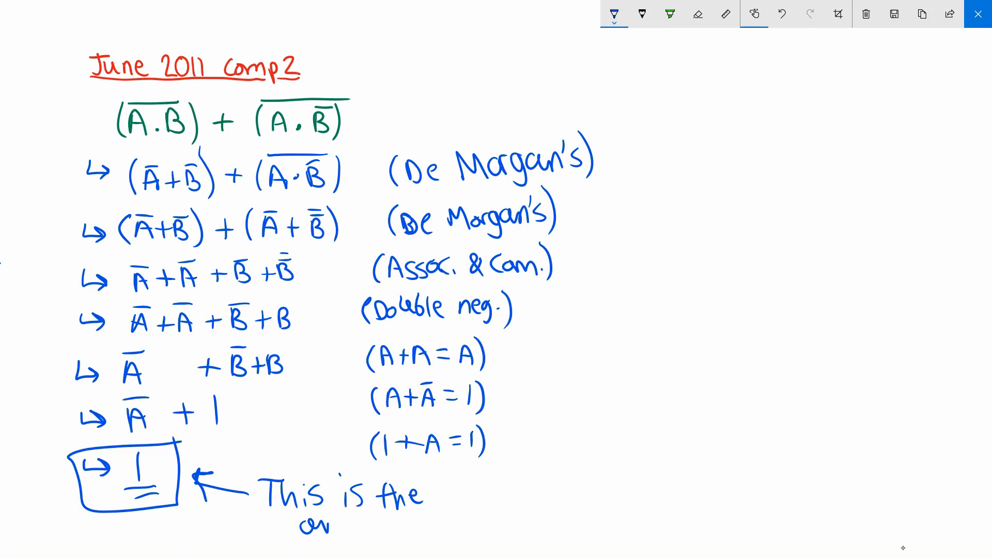